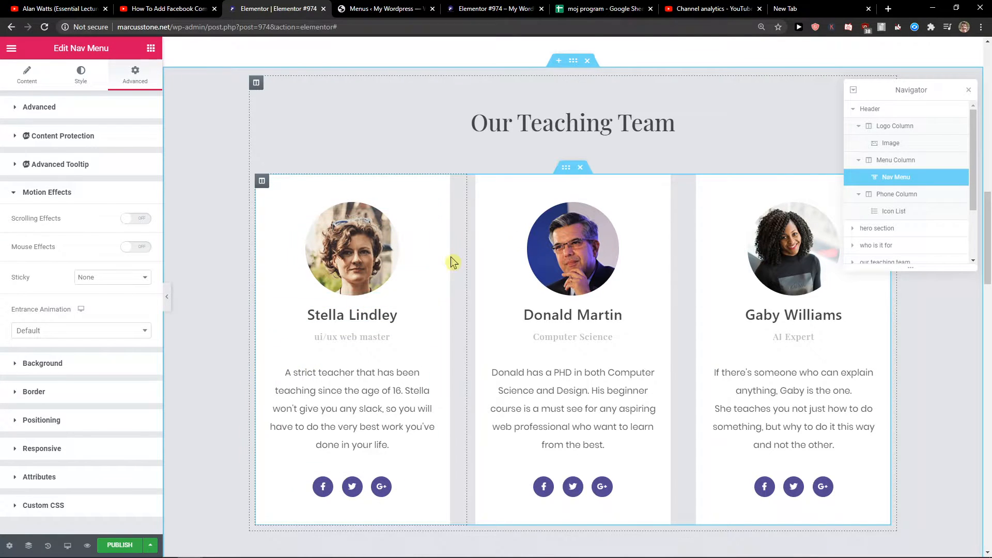
mouse_move(580, 191)
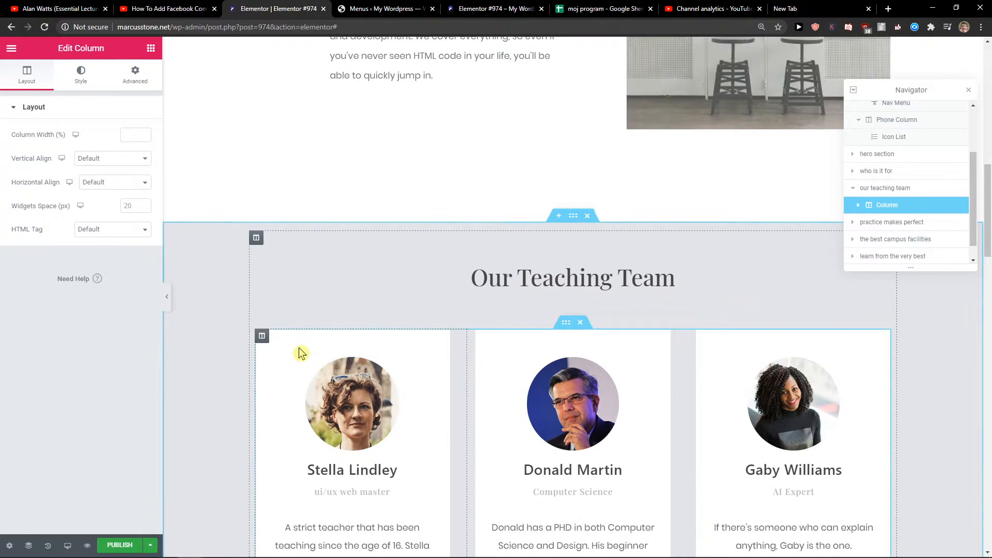
Apply a default box shadow to the Our Teaching Team column from its Style settings.
scroll("down", 3)
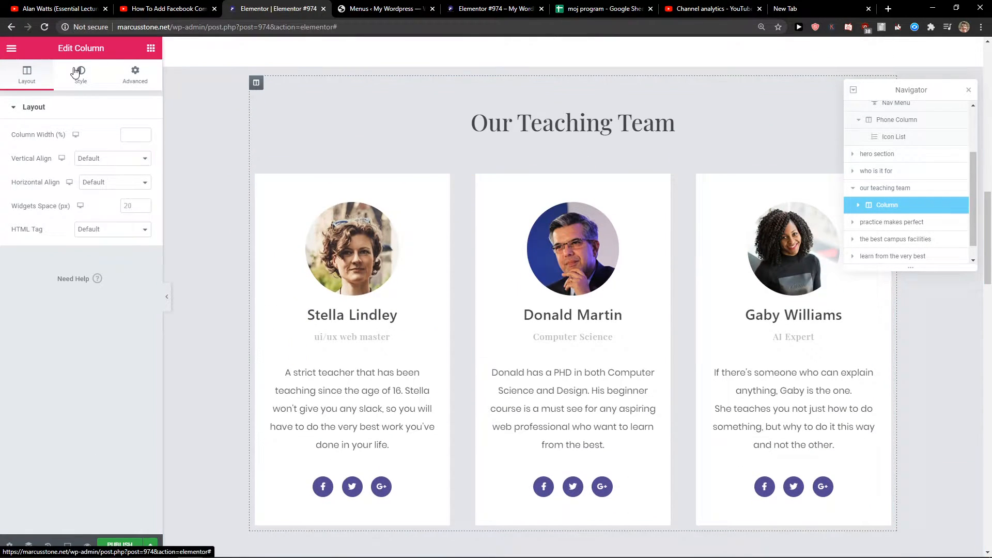
left_click(81, 74)
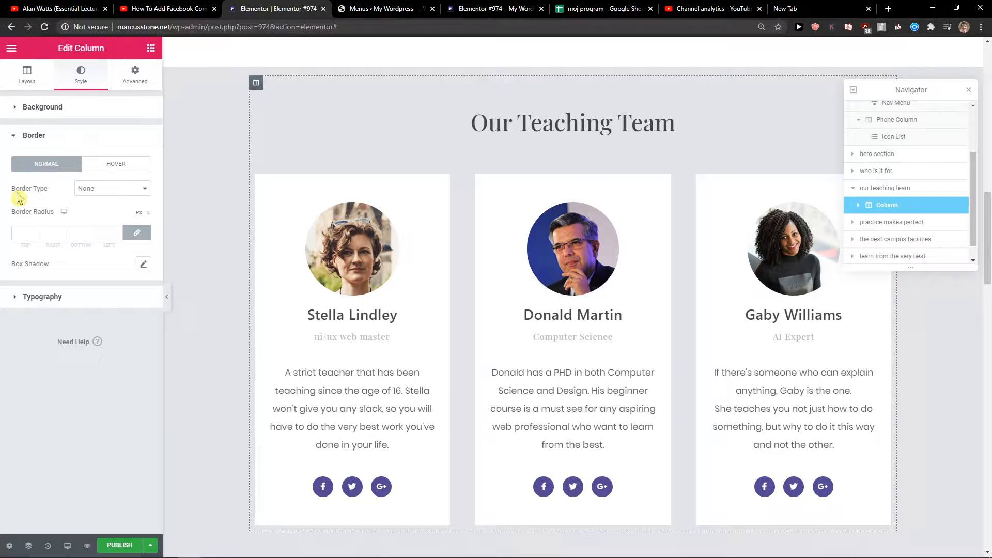
left_click(143, 263)
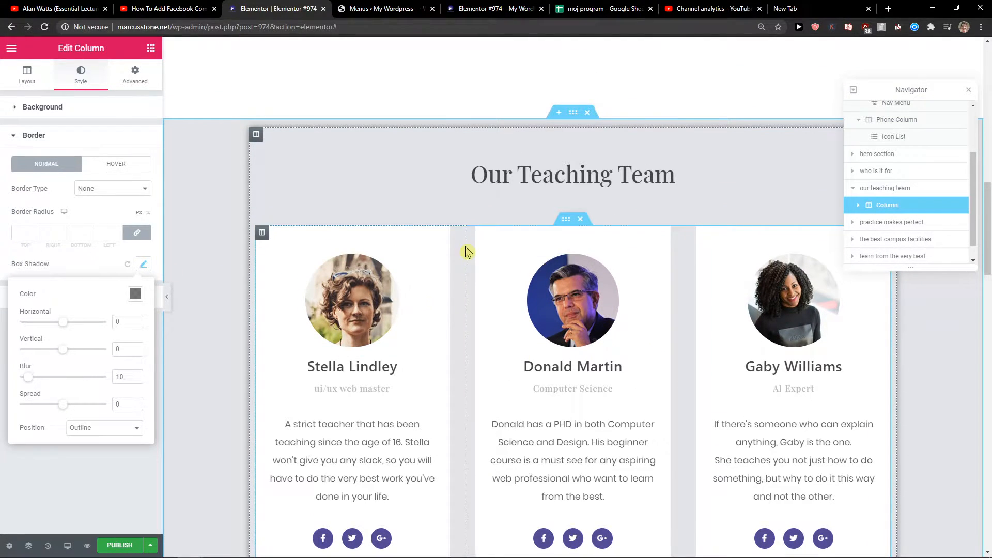
Give Stella Lindley's inner column a box shadow softened to blur 40.
left_click(27, 73)
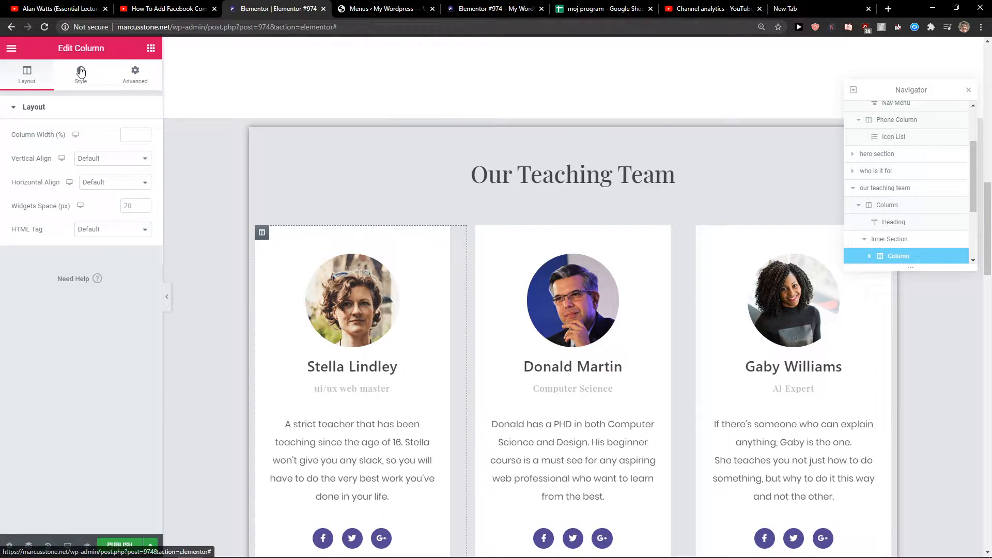
left_click(81, 75)
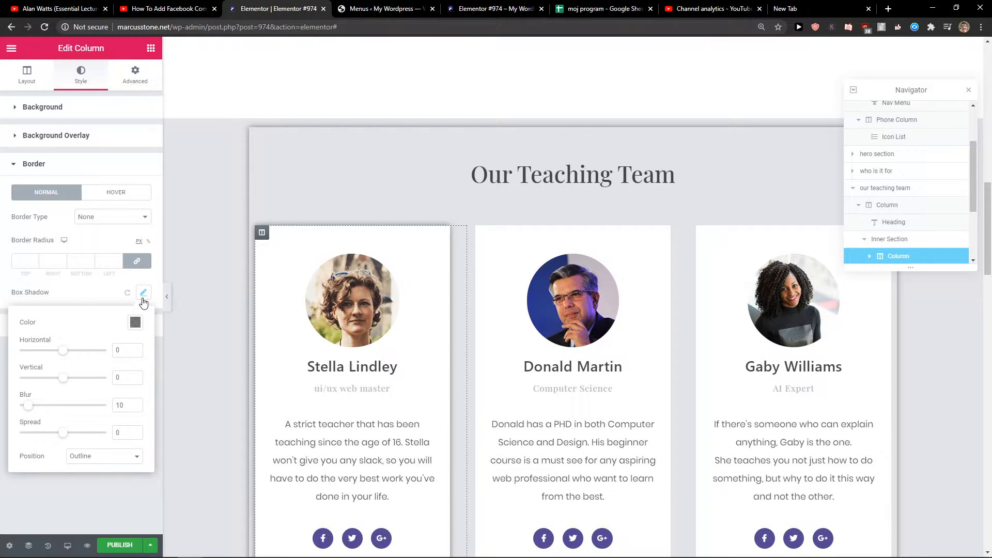
left_click_drag(27, 405, 60, 405)
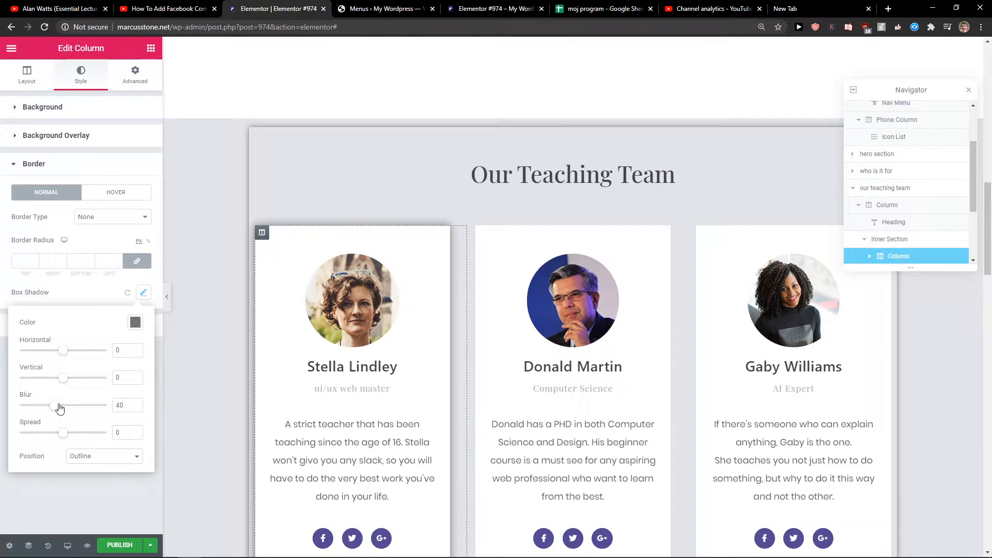
left_click_drag(54, 405, 80, 405)
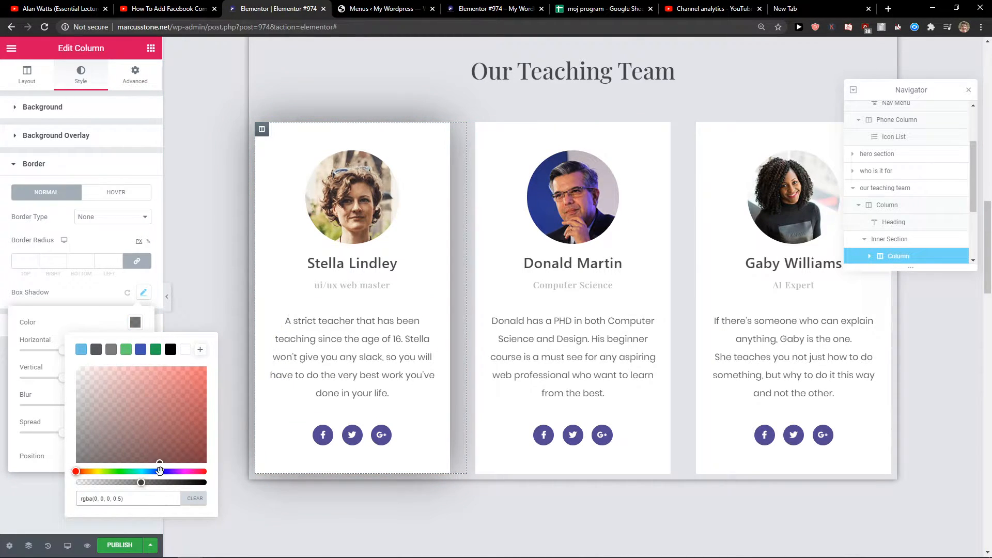
Colour the shadow blue, offset it horizontal -4, vertical -33, and drop blur to 0.
left_click(185, 383)
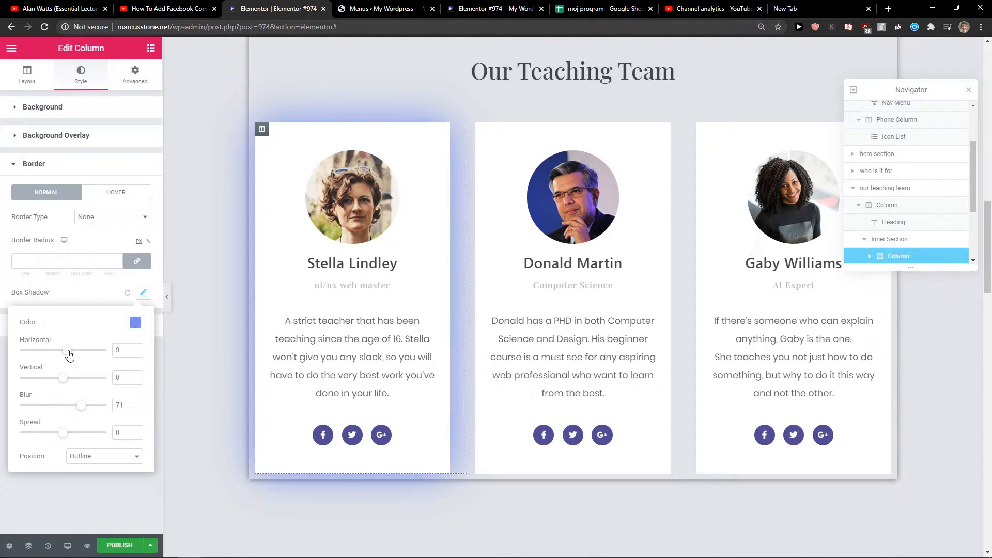
left_click_drag(68, 350, 52, 351)
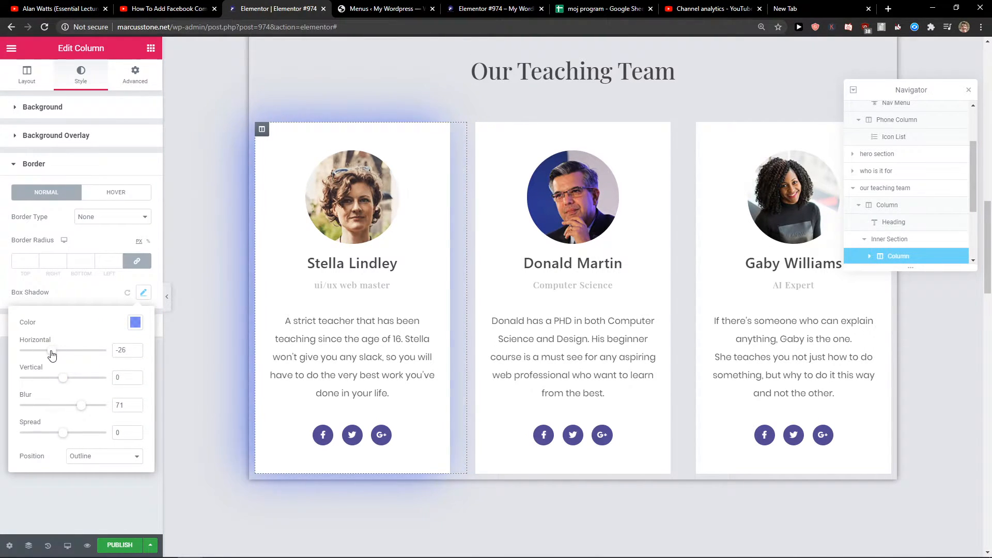
left_click_drag(53, 351, 77, 351)
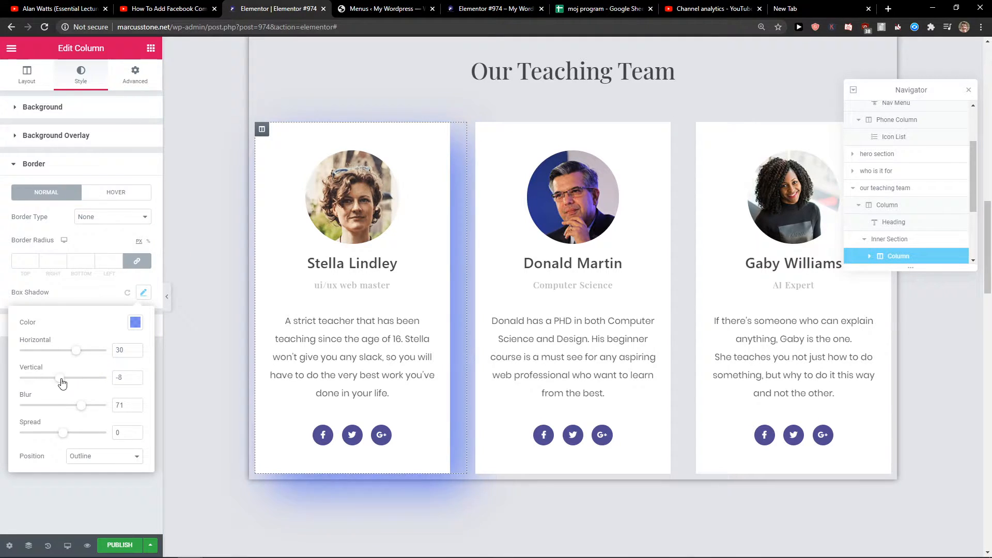
left_click_drag(75, 378, 49, 378)
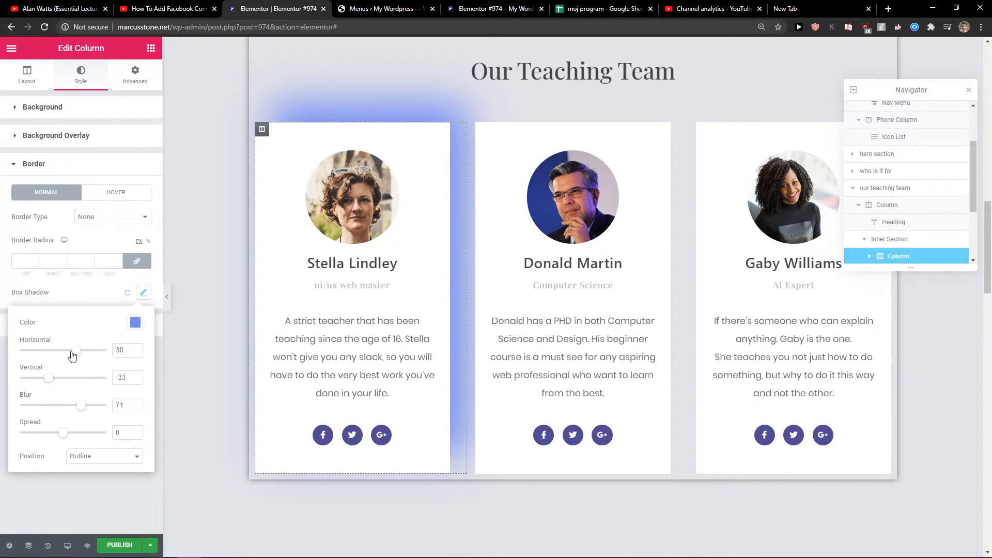
left_click_drag(79, 350, 70, 350)
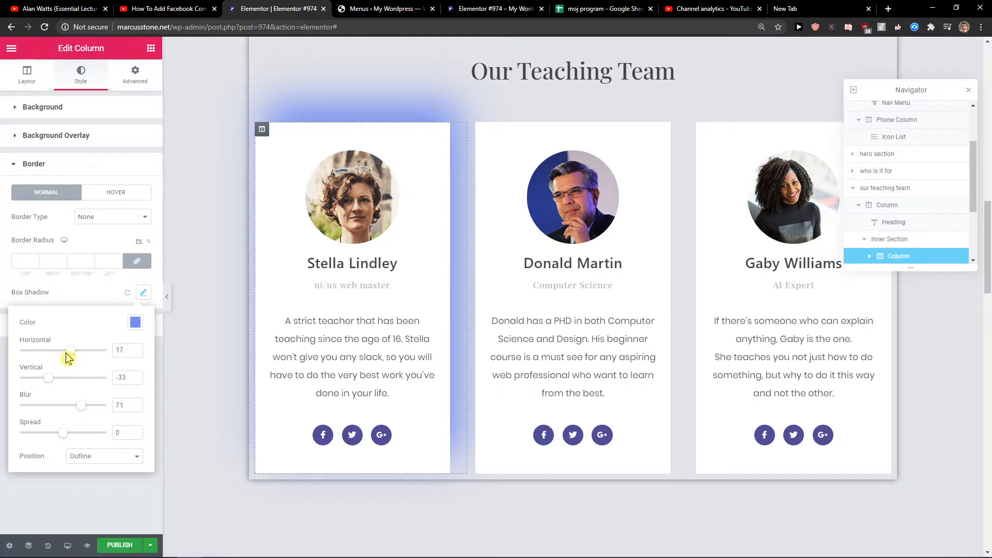
left_click_drag(70, 350, 60, 350)
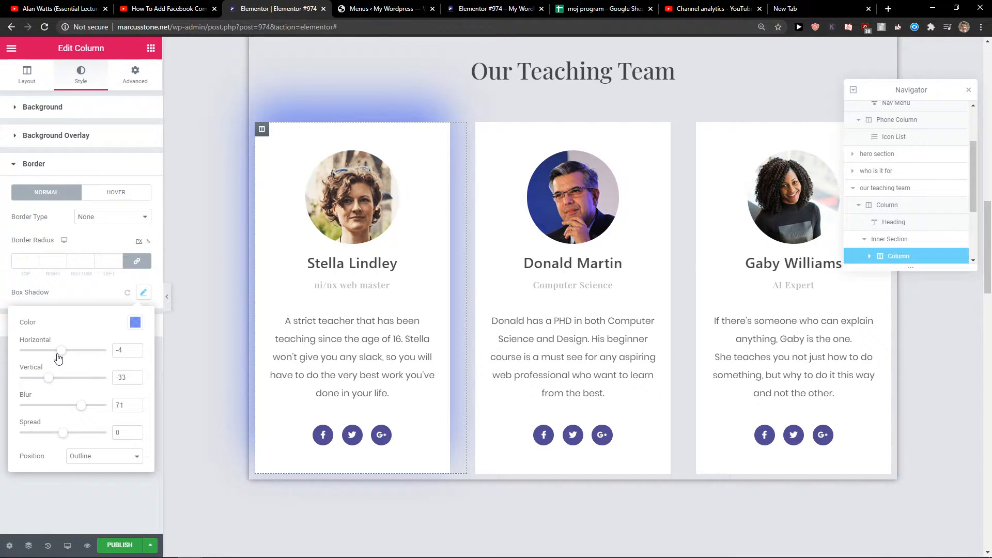
left_click_drag(81, 405, 20, 405)
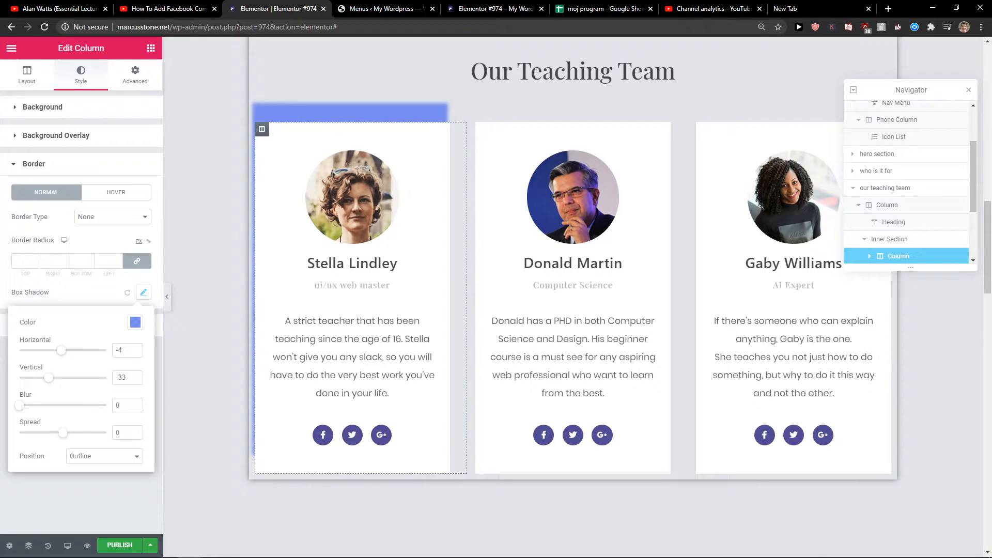
Raise the blue glow's blur to 68 and widen its spread to 29.
left_click_drag(19, 405, 60, 405)
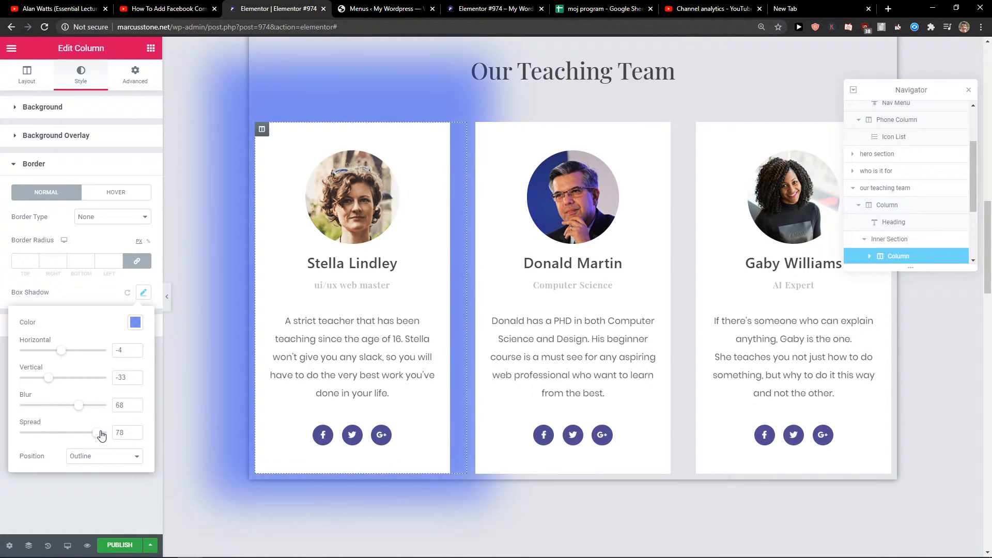
left_click_drag(98, 432, 60, 432)
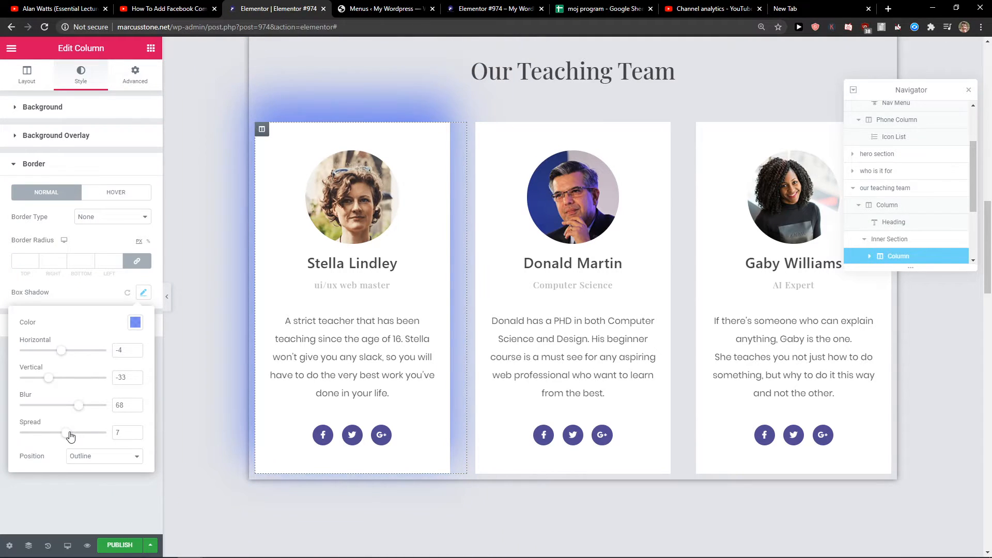
left_click_drag(60, 432, 75, 432)
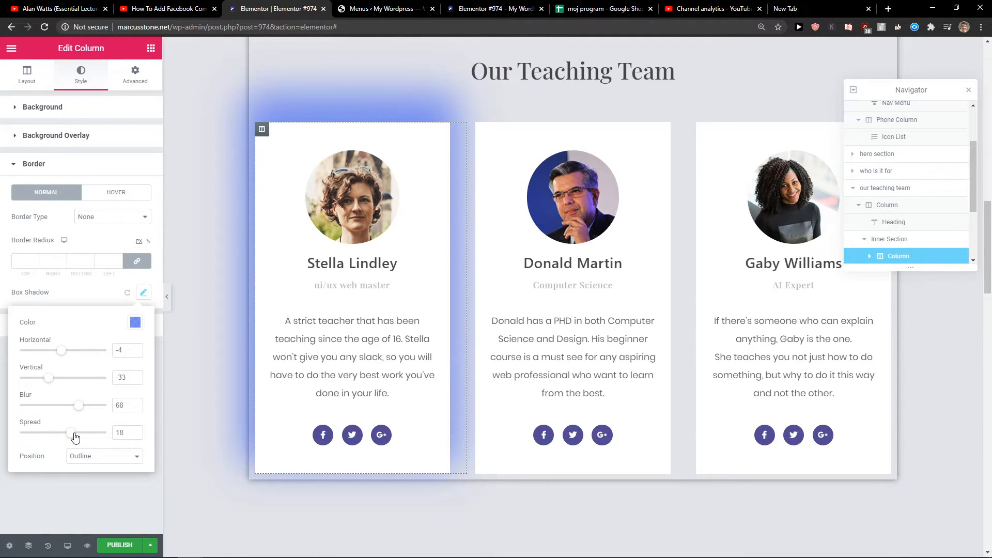
left_click_drag(68, 432, 83, 432)
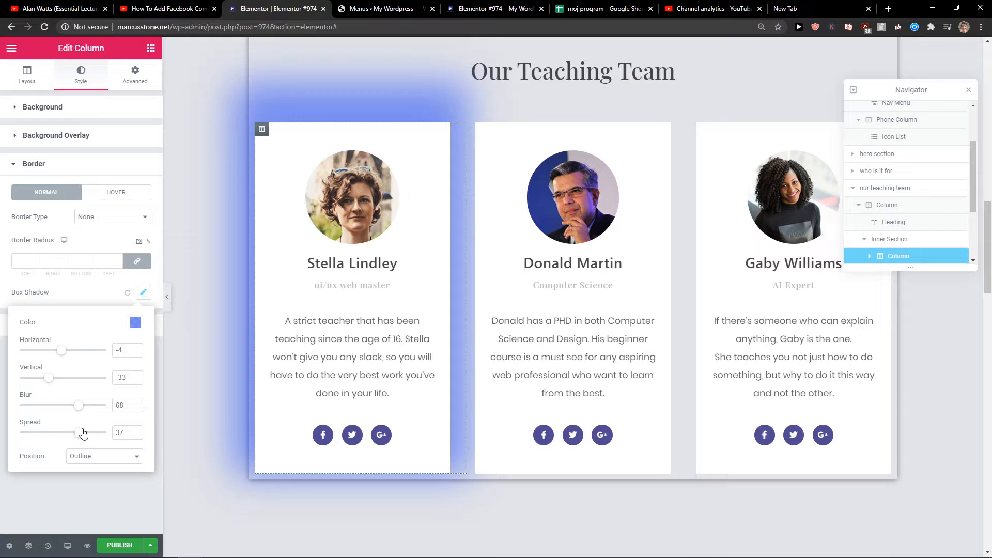
left_click_drag(75, 431, 83, 432)
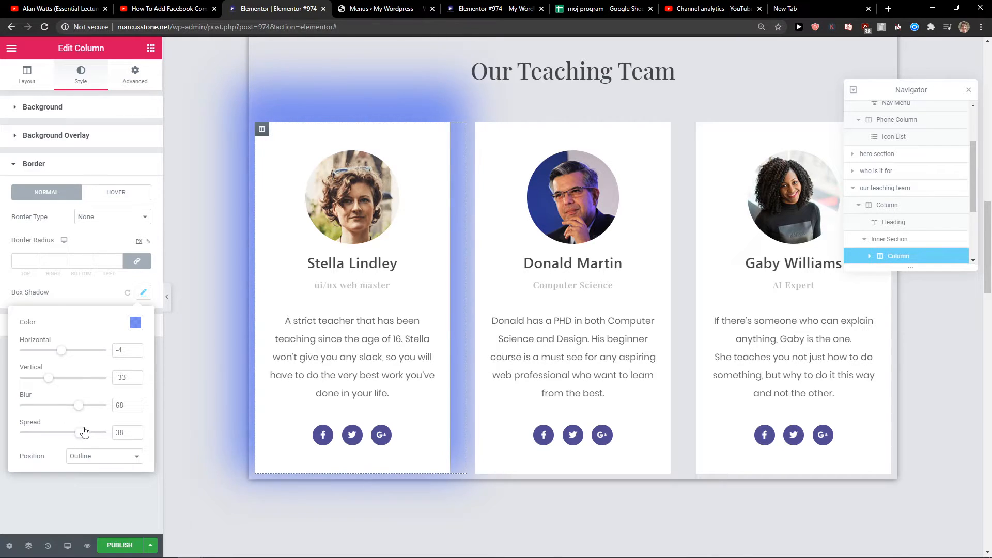
Try the Inset position for the glow, then return it to Outline.
left_click(103, 455)
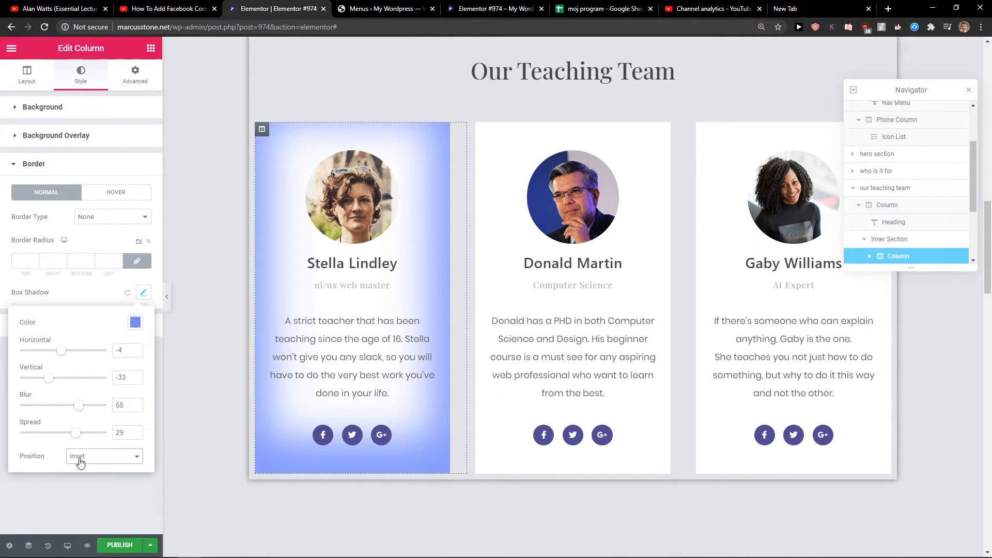
left_click(104, 455)
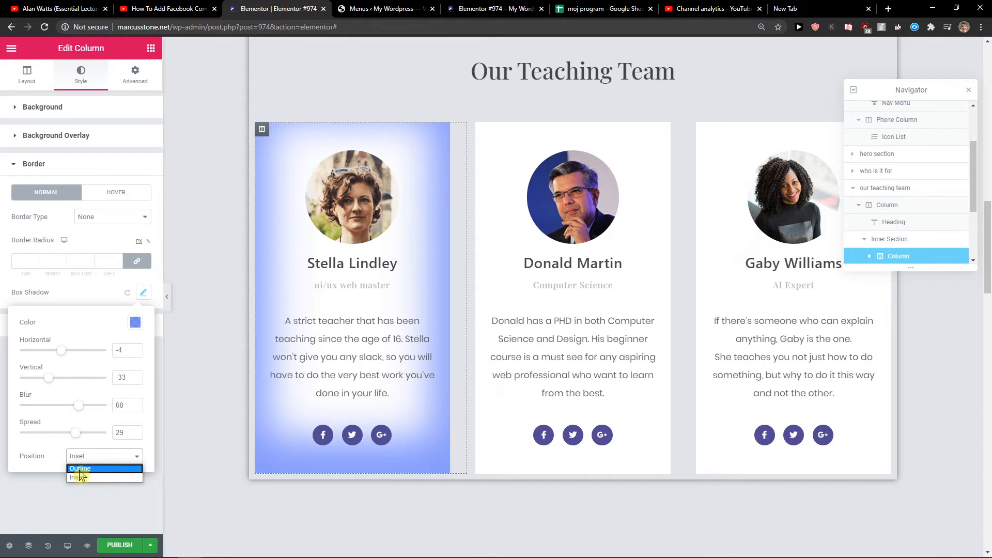
left_click(80, 468)
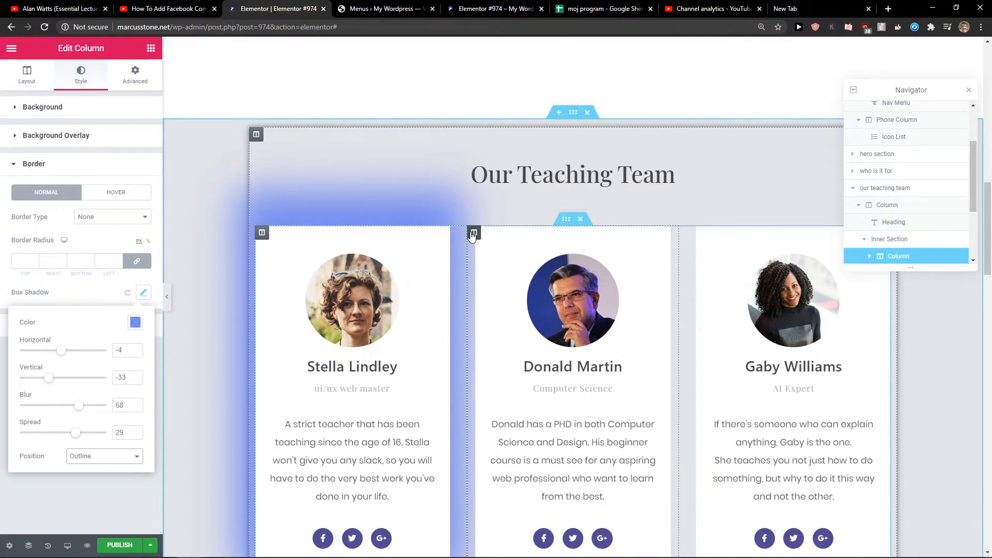
left_click(27, 74)
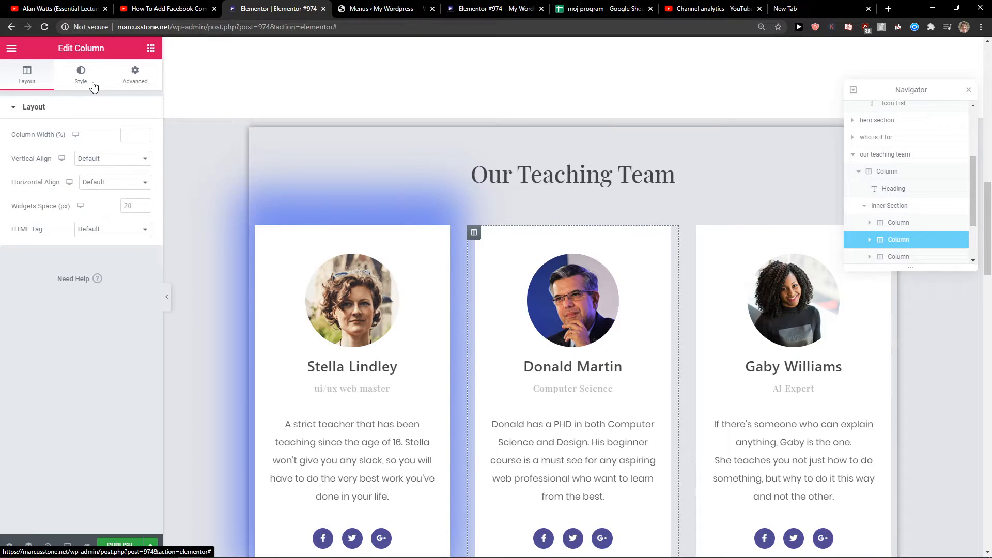
left_click(81, 75)
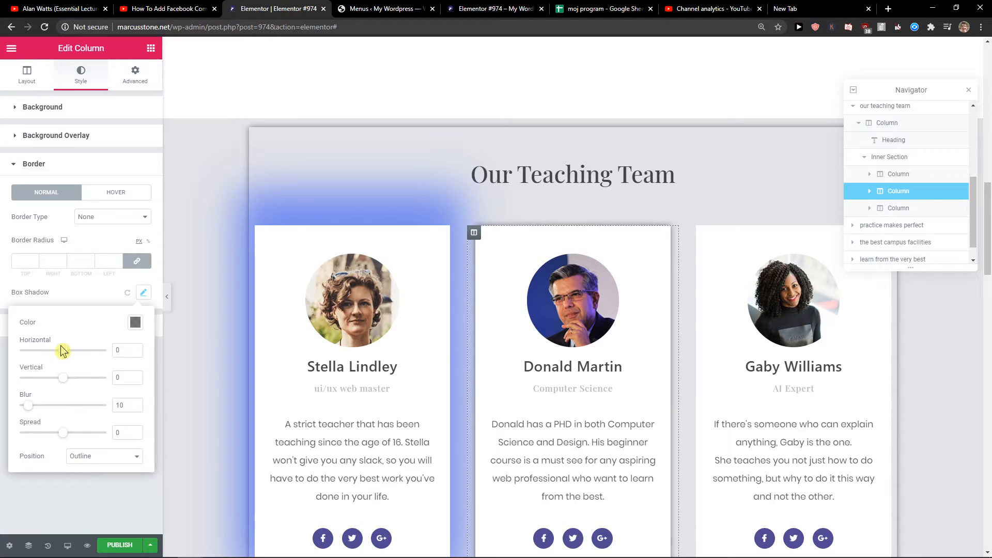
left_click_drag(59, 350, 68, 350)
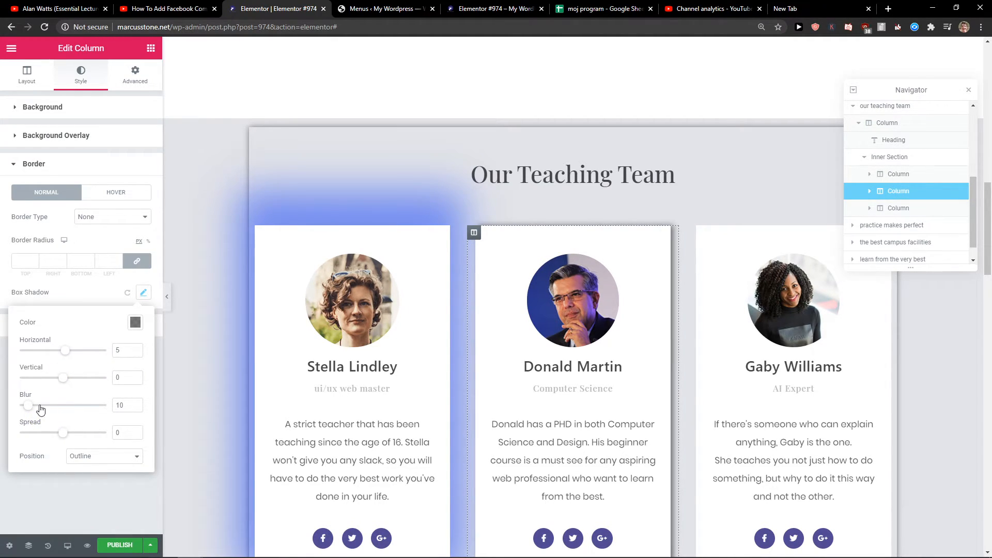
left_click_drag(27, 405, 89, 405)
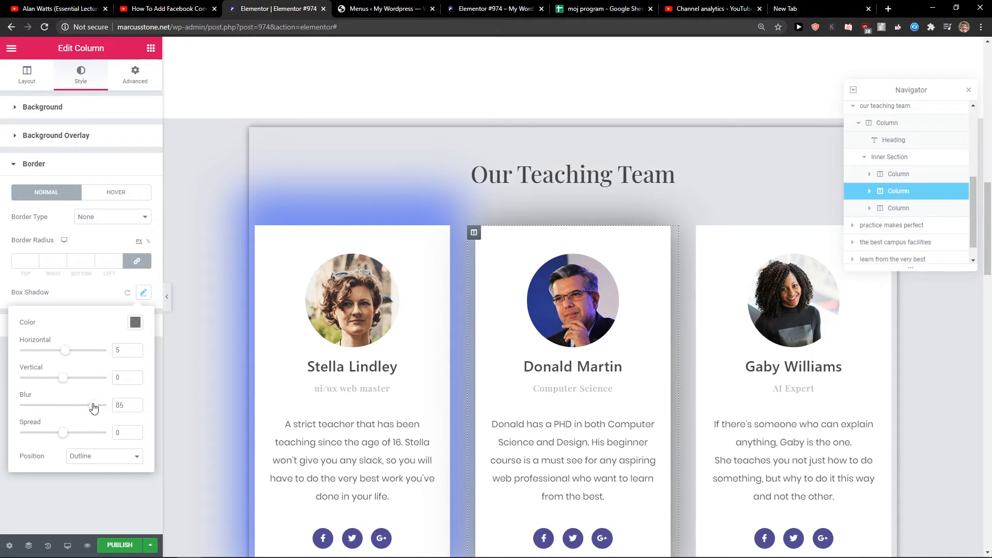
left_click_drag(80, 406, 107, 405)
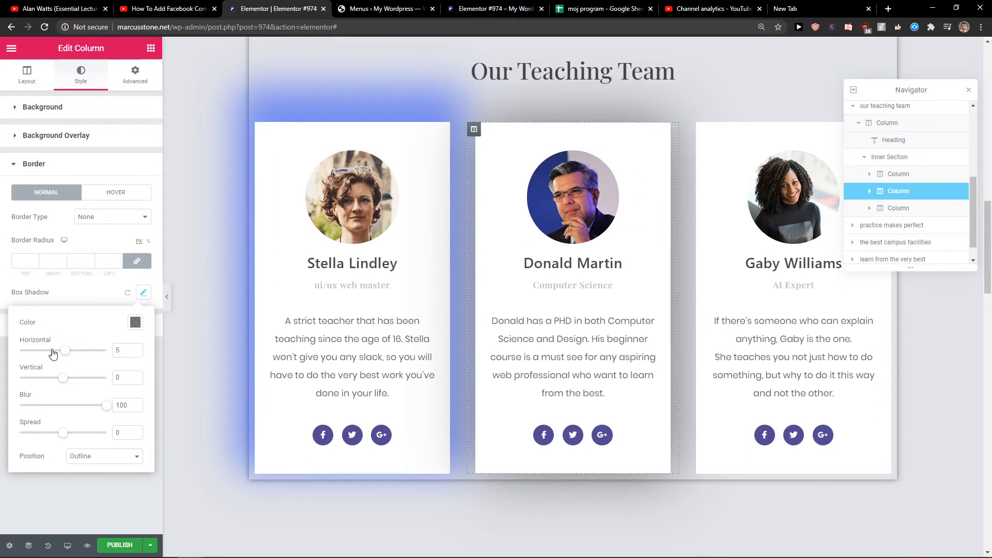
left_click_drag(63, 432, 76, 432)
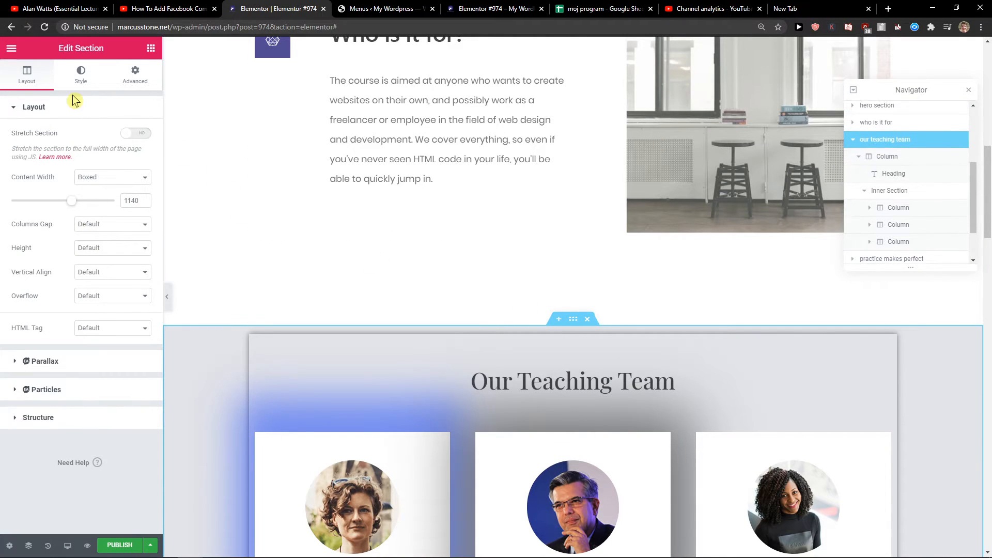
Add a grey section shadow with vertical 48, blur 100 and spread 83.
left_click(80, 74)
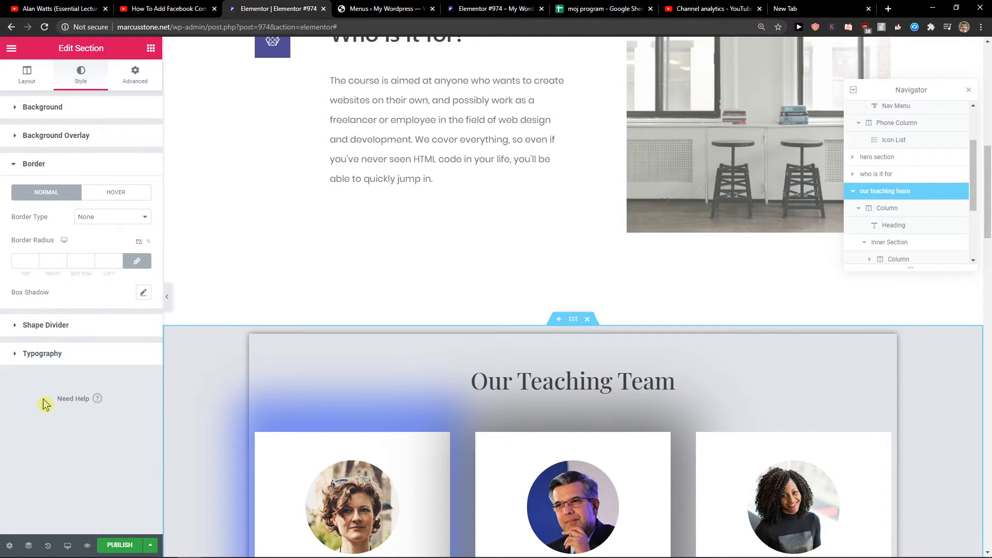
left_click(143, 292)
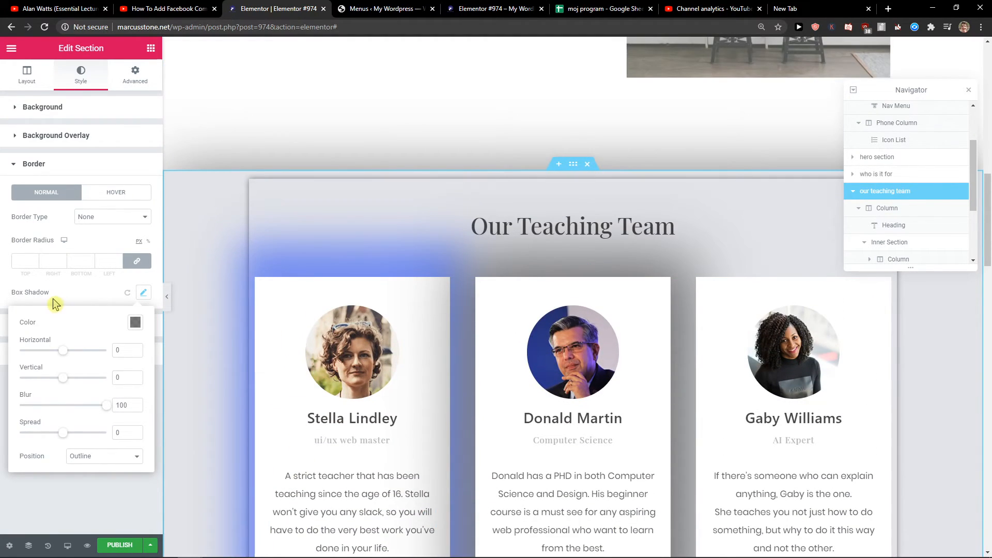
left_click_drag(62, 432, 101, 432)
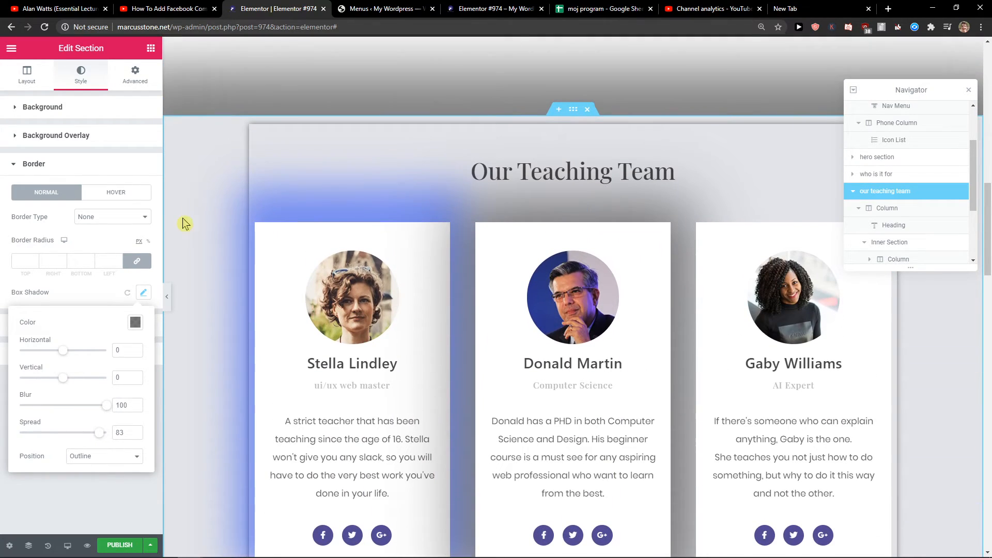
left_click_drag(61, 377, 87, 377)
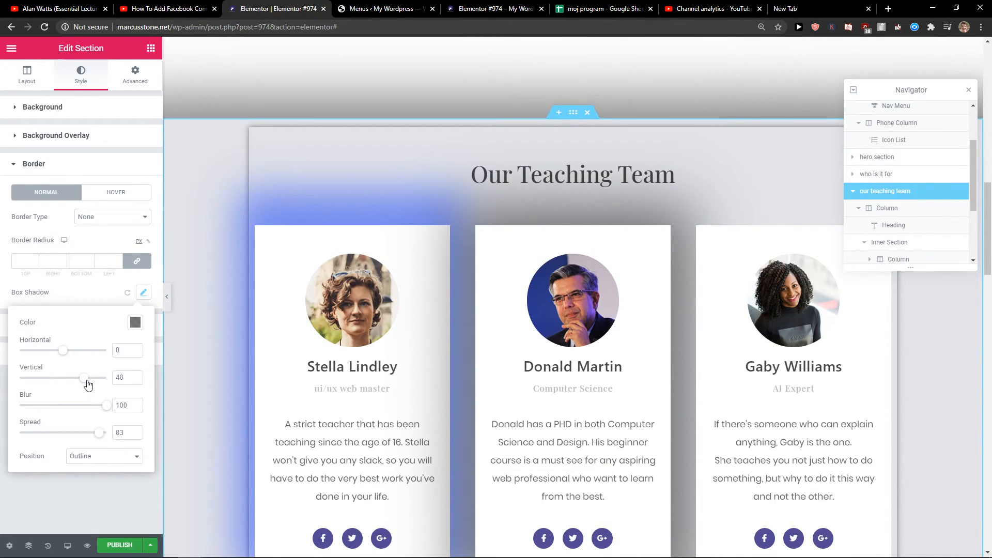
scroll("down", 3)
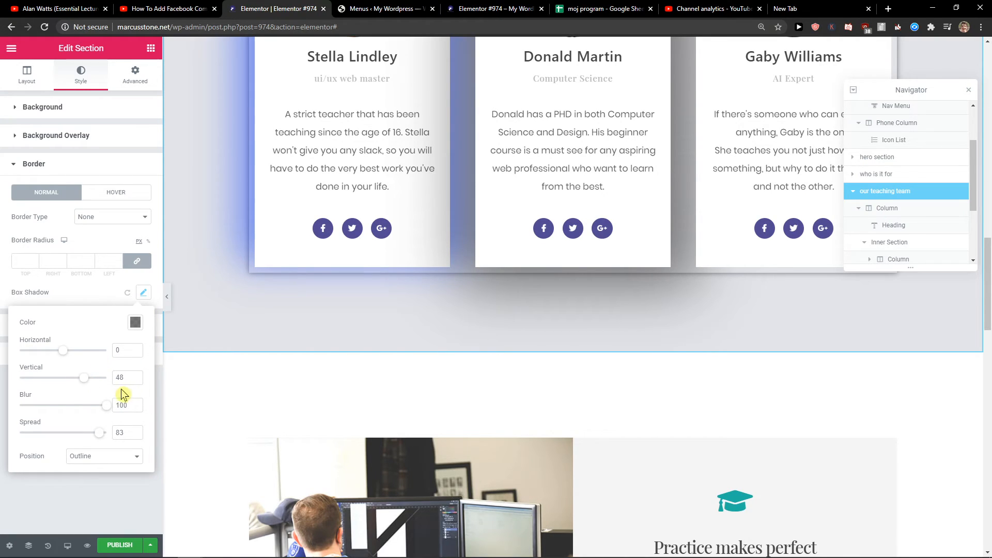